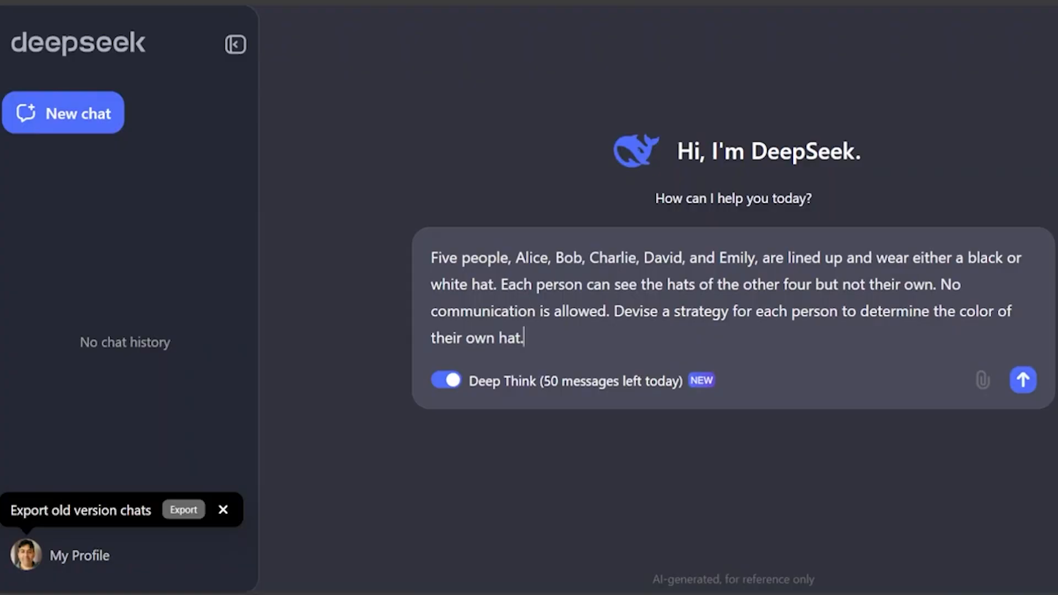
Submit the five-person hat-colour puzzle to DeepSeek with Deep Think enabled.
left_click(1022, 379)
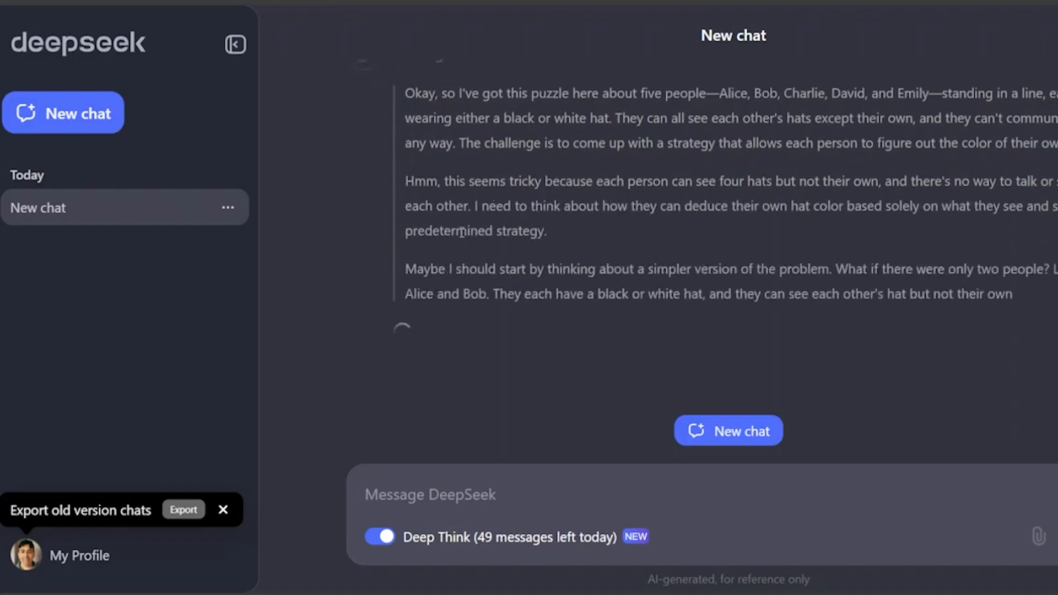